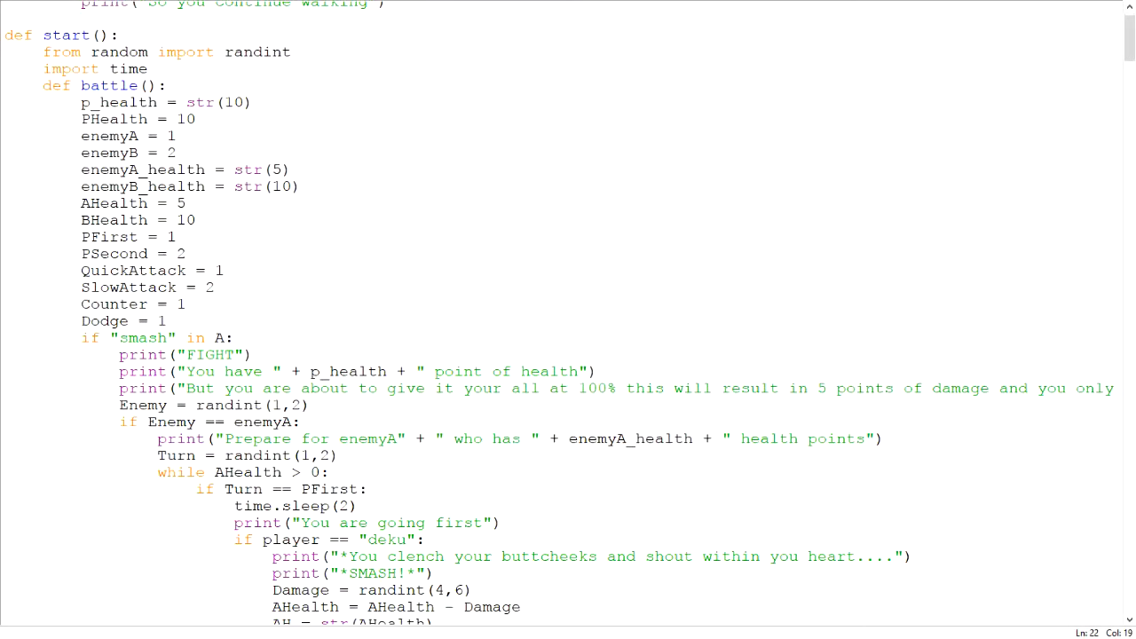
# Scroll down through the MHA.py script to review the battle code before playing.
pyautogui.scroll(-3)
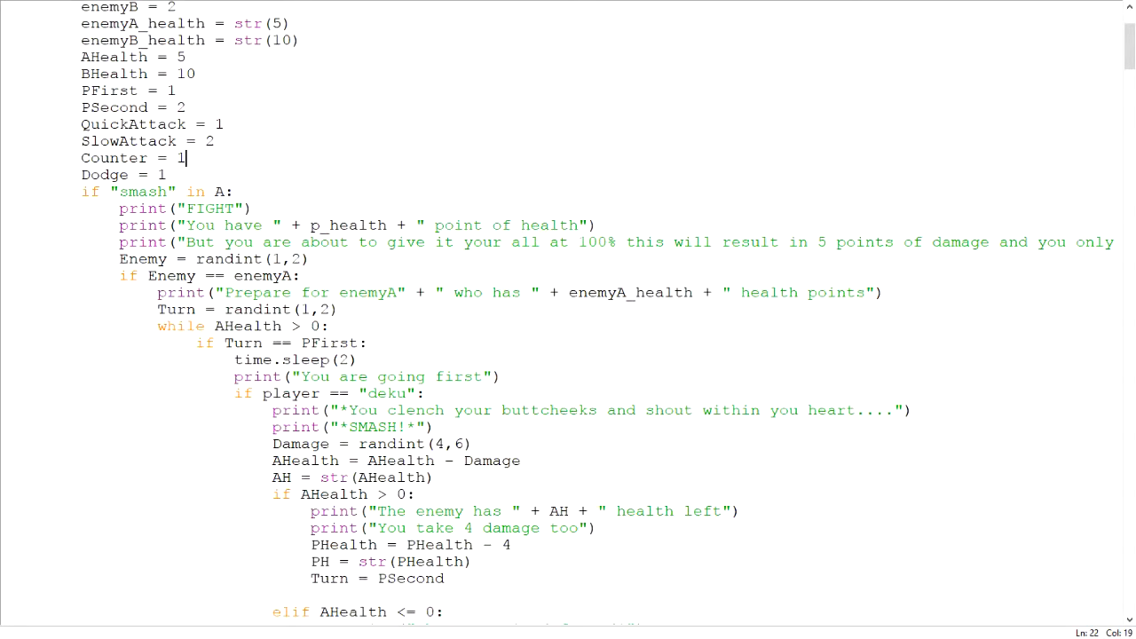
pyautogui.scroll(-3)
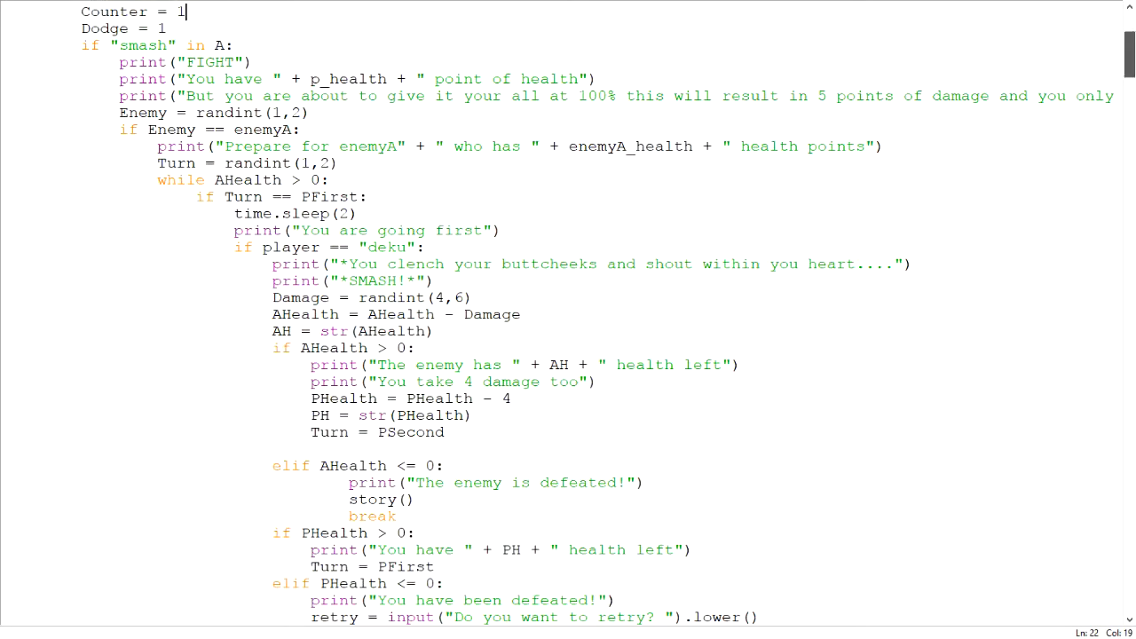
pyautogui.scroll(-3)
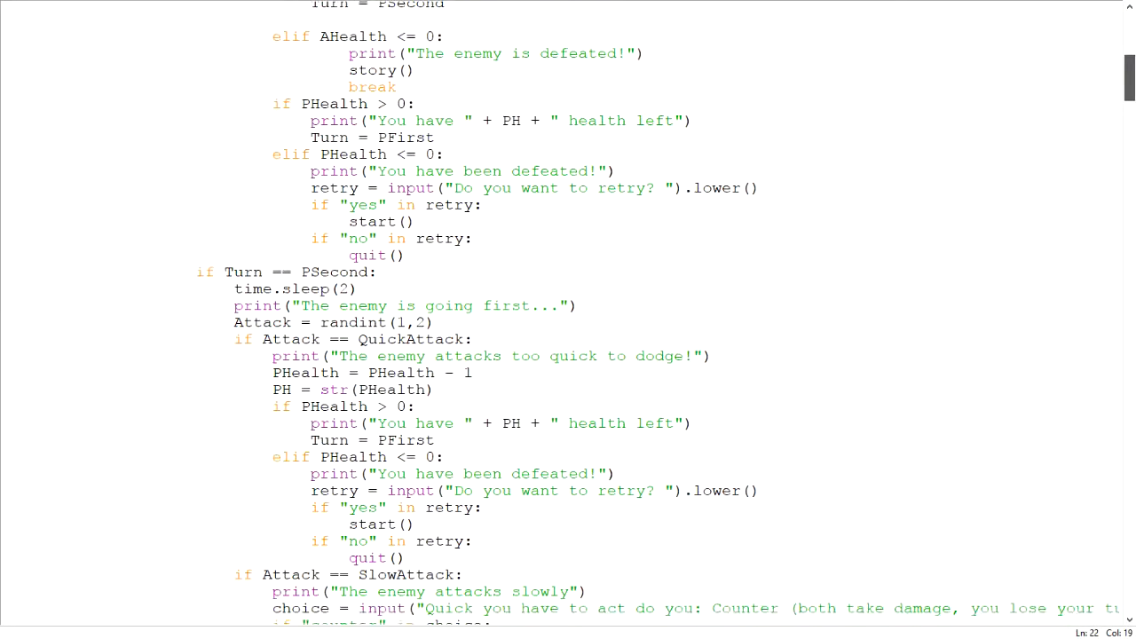
pyautogui.scroll(-3)
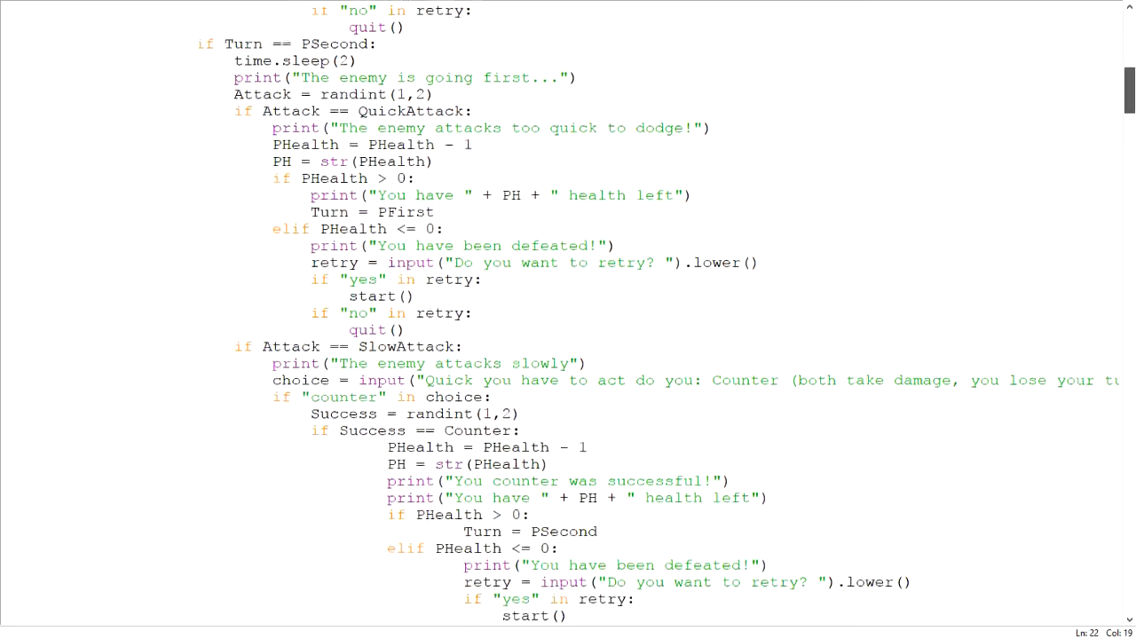
pyautogui.scroll(-3)
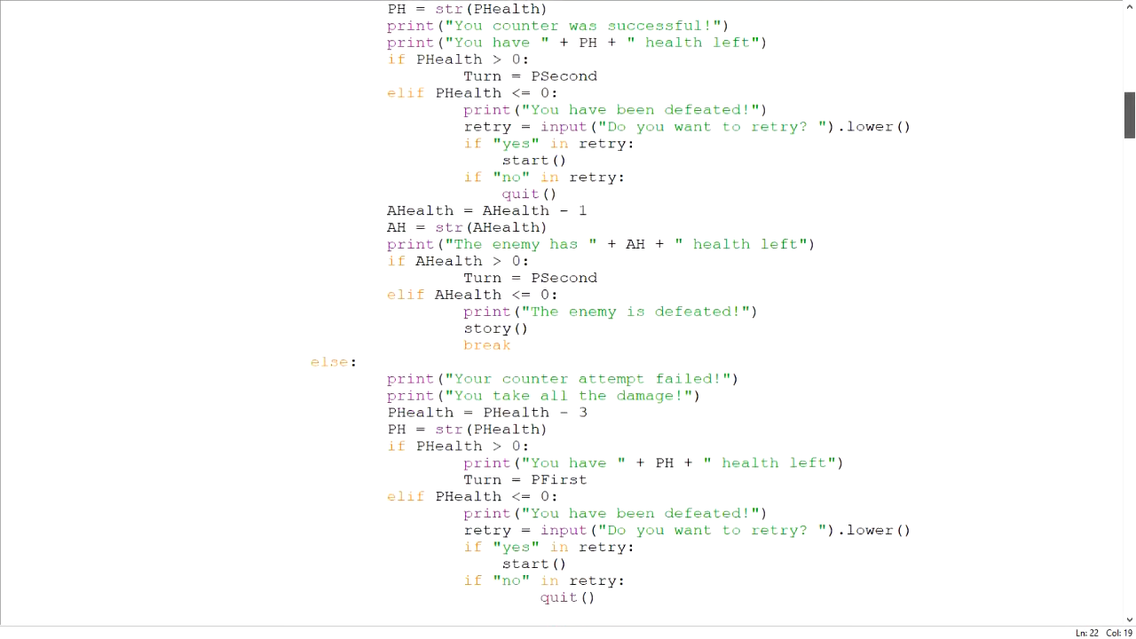
pyautogui.scroll(-3)
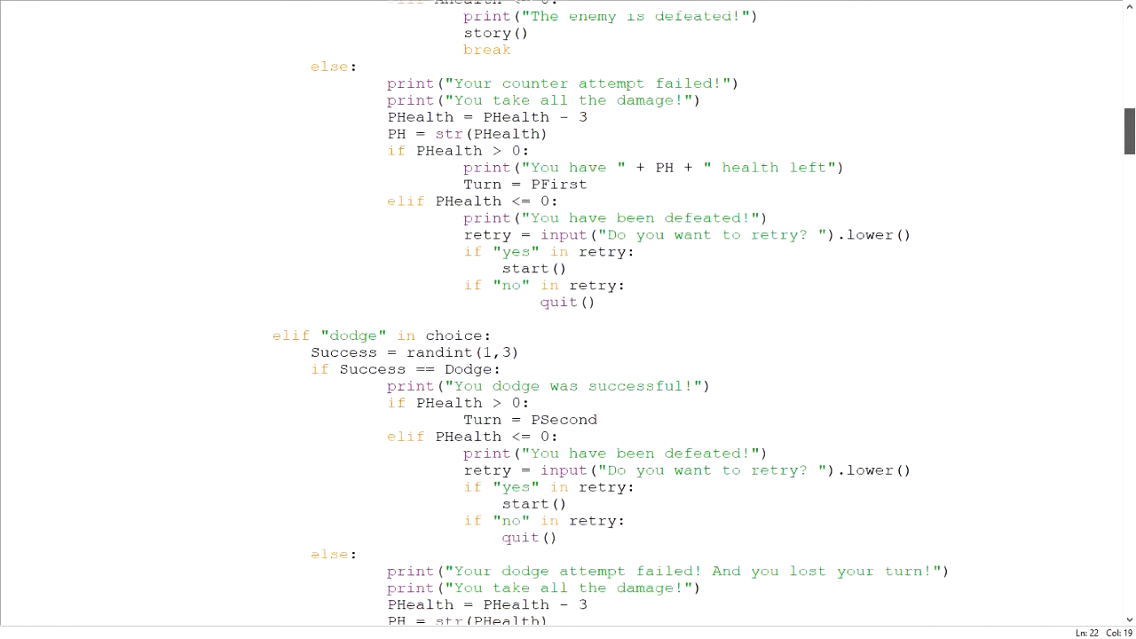
pyautogui.scroll(-3)
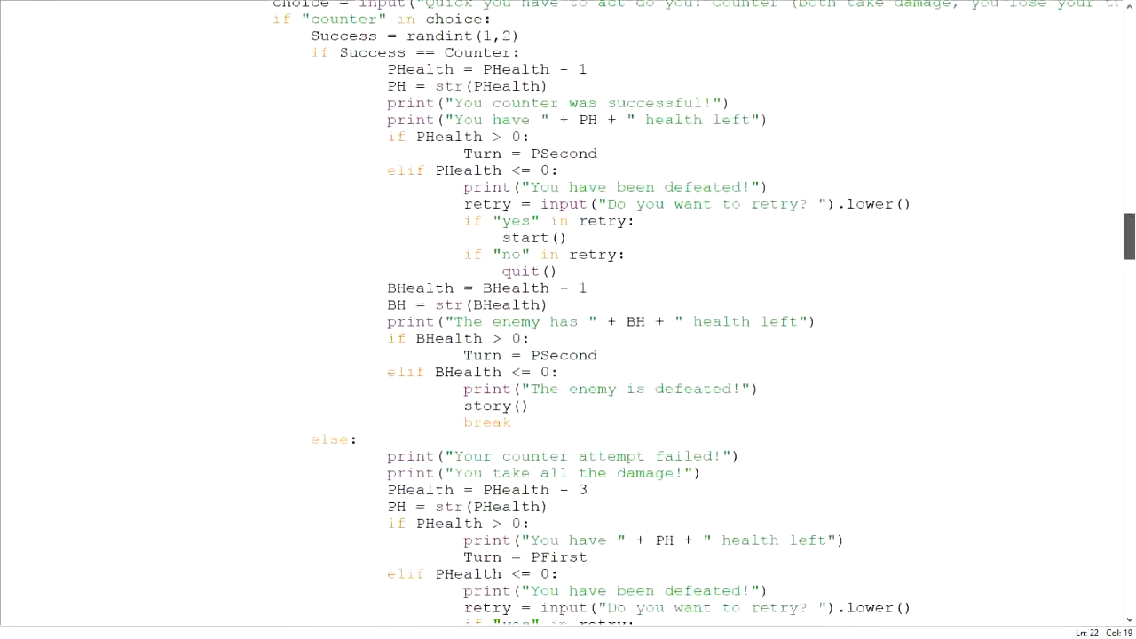
pyautogui.scroll(-3)
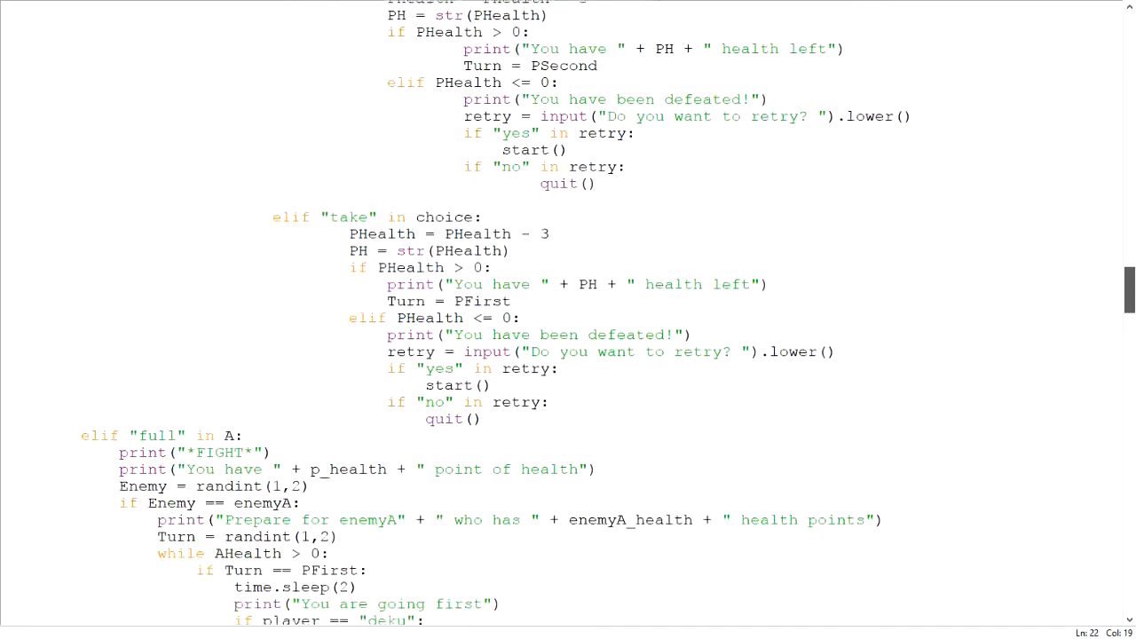
pyautogui.scroll(-3)
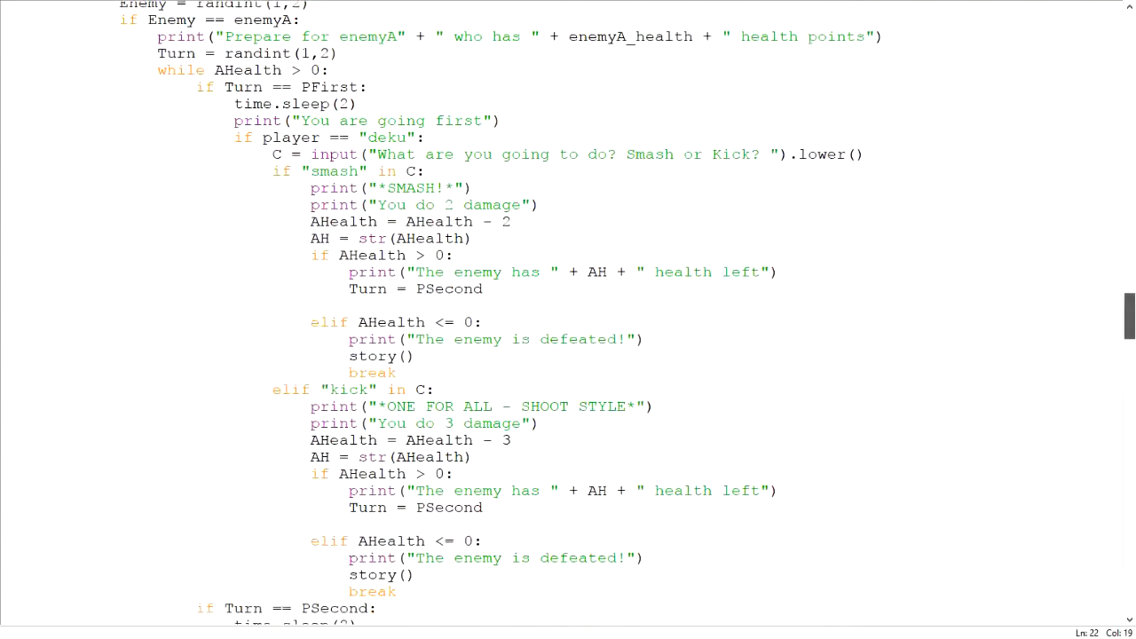
pyautogui.scroll(-3)
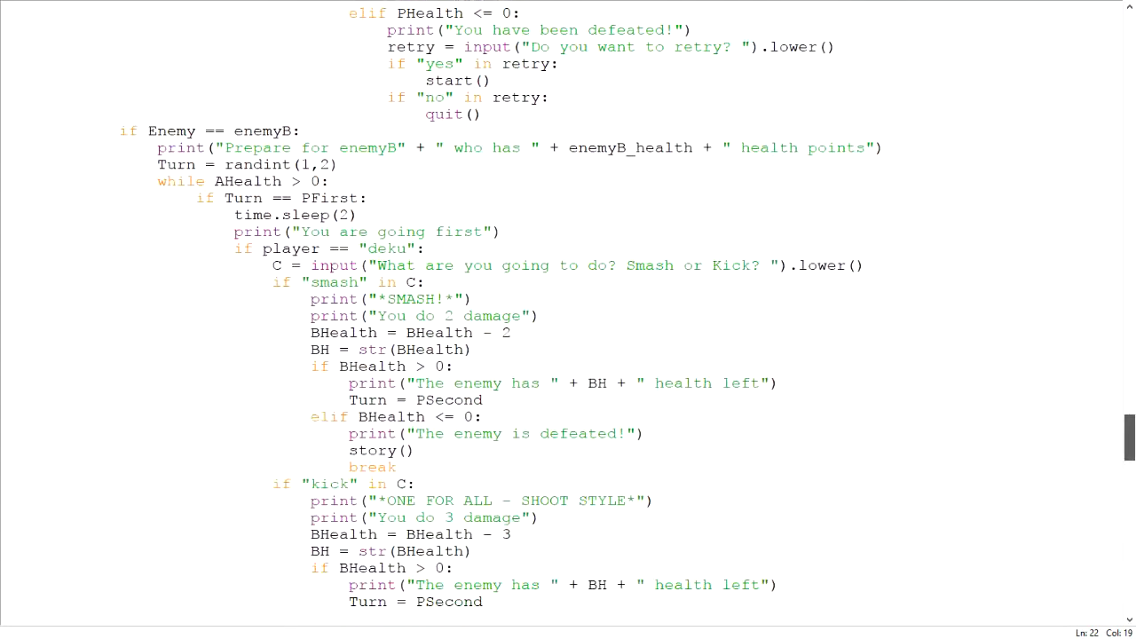
pyautogui.scroll(-3)
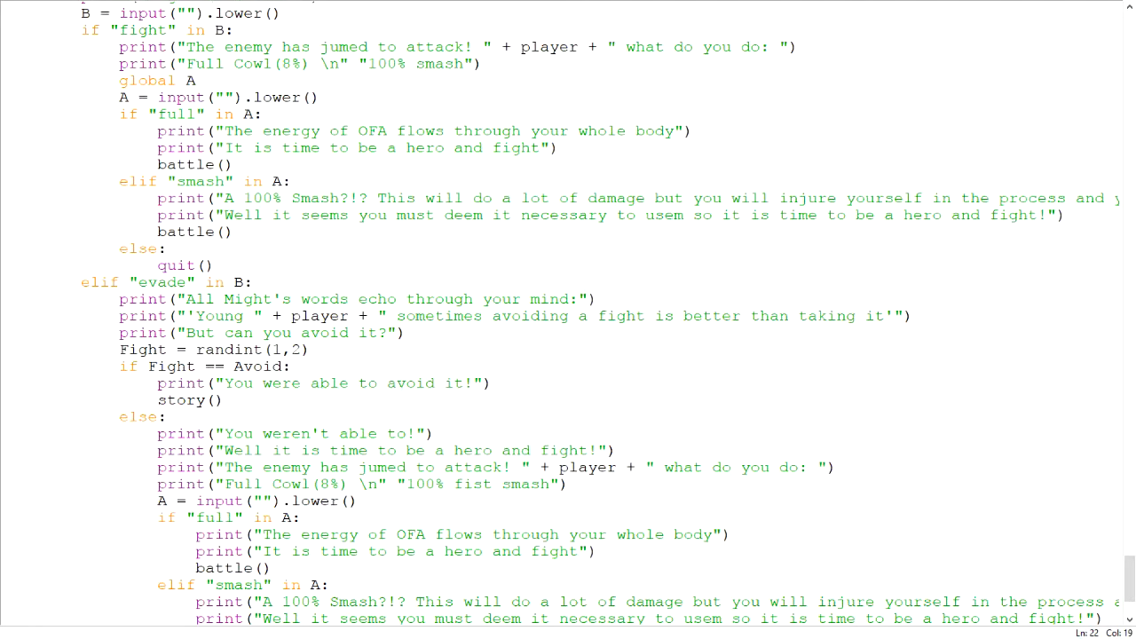
pyautogui.scroll(-3)
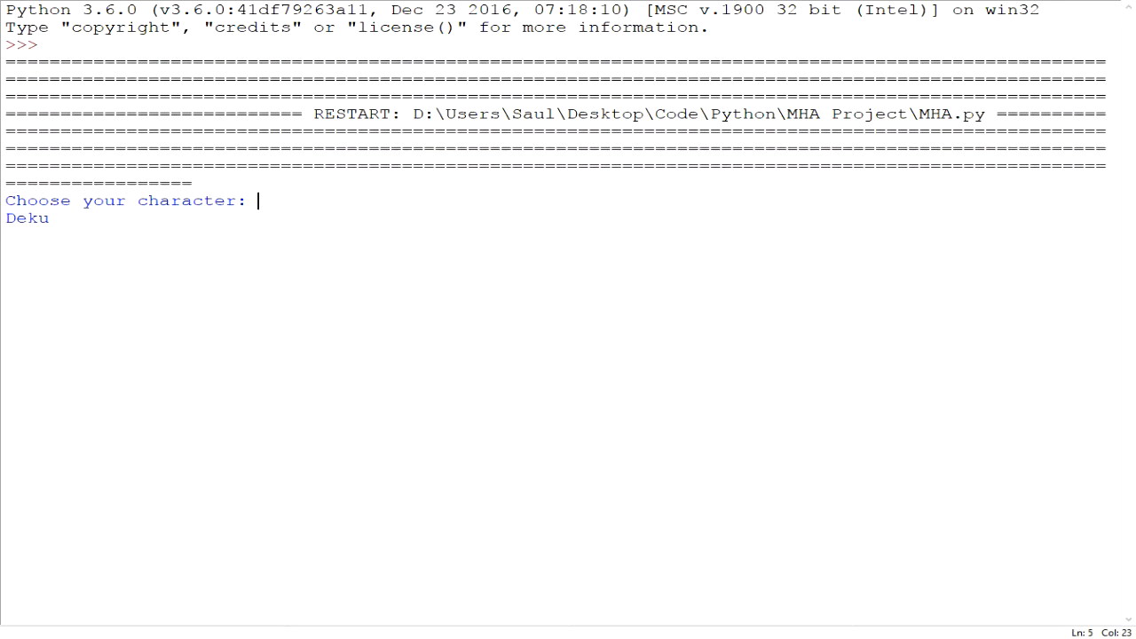
# Start the battle as Deku, choosing fight and then the Full Cowl move.
pyautogui.press('enter')
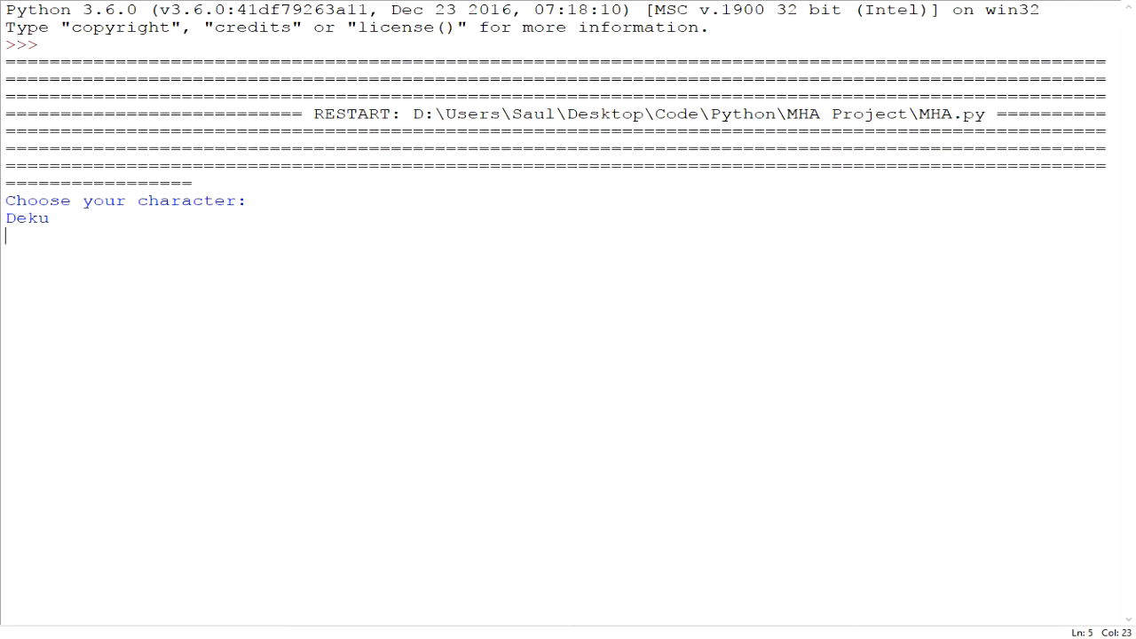
pyautogui.press('enter')
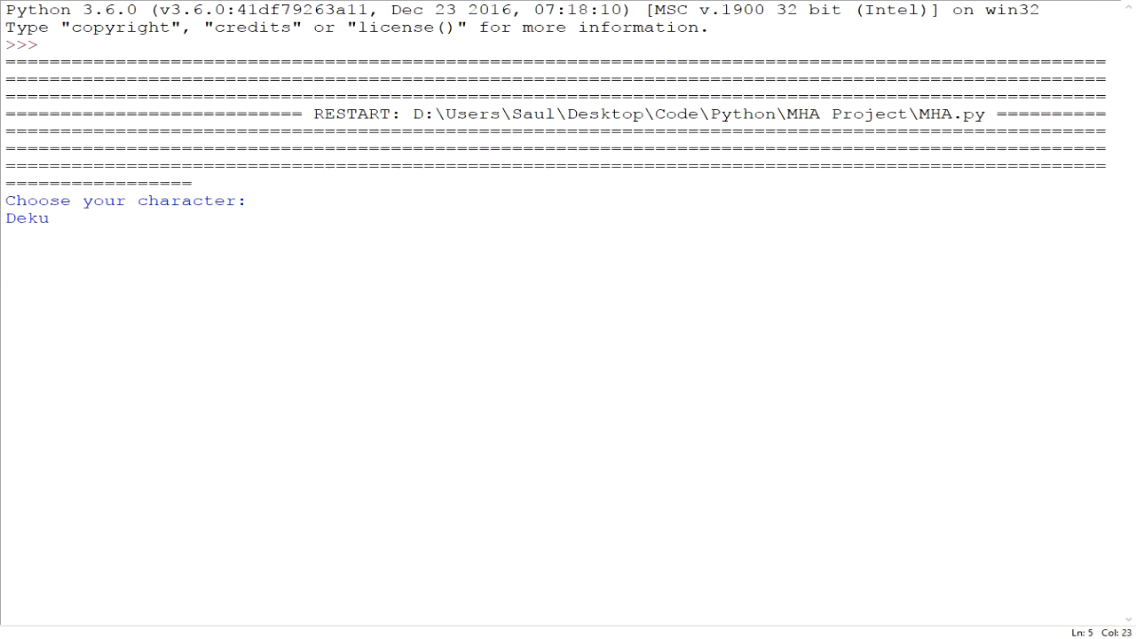
pyautogui.write('D')
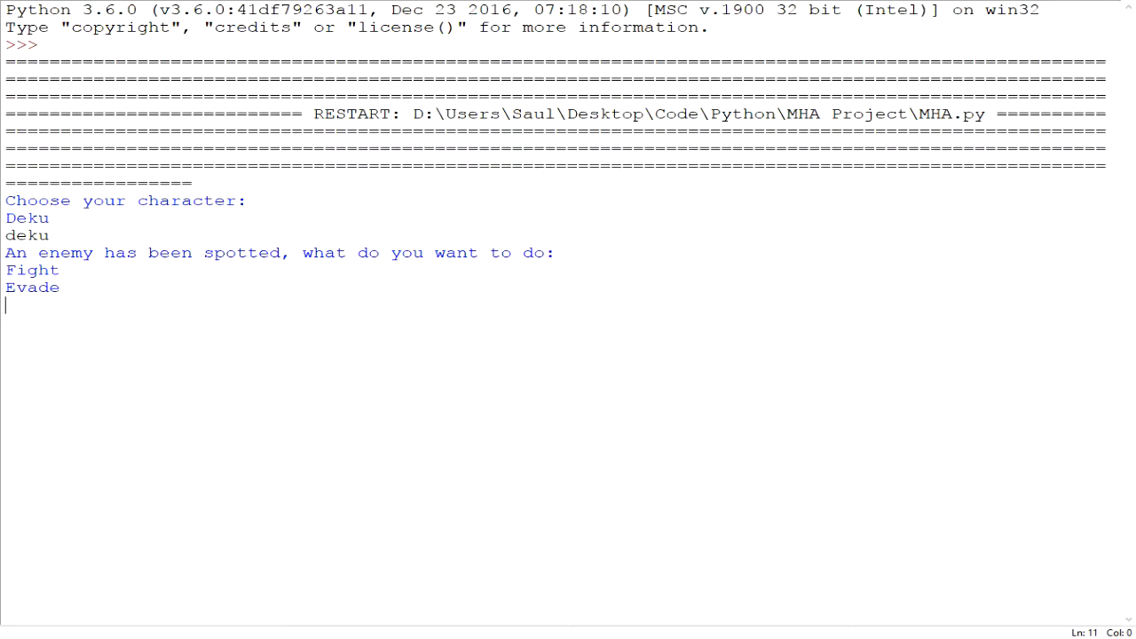
pyautogui.write('fight')
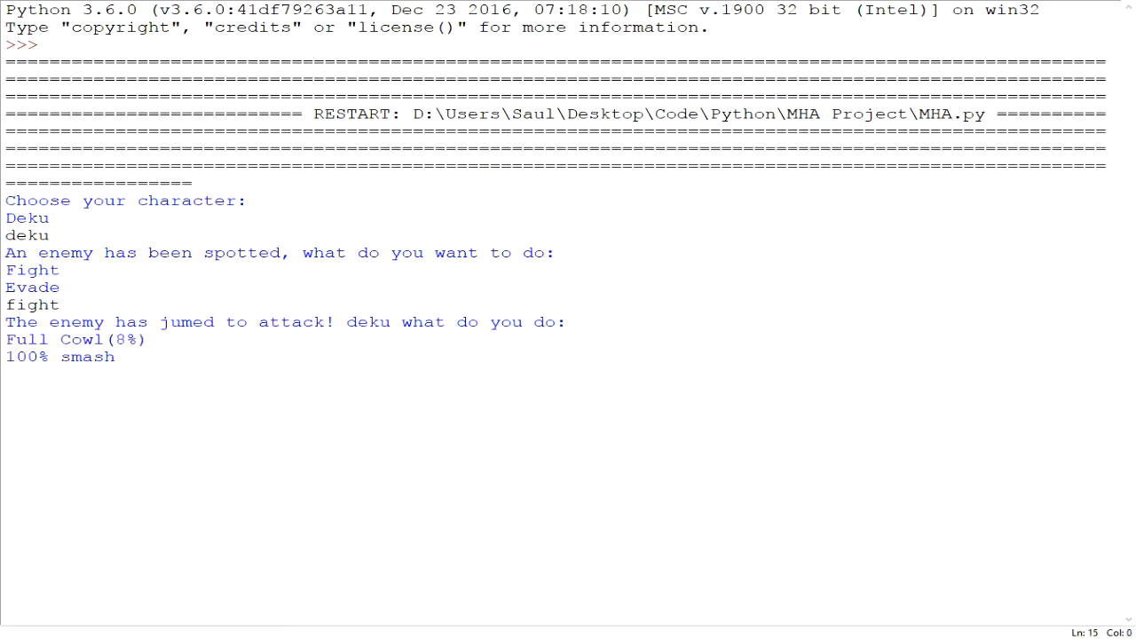
pyautogui.write('f')
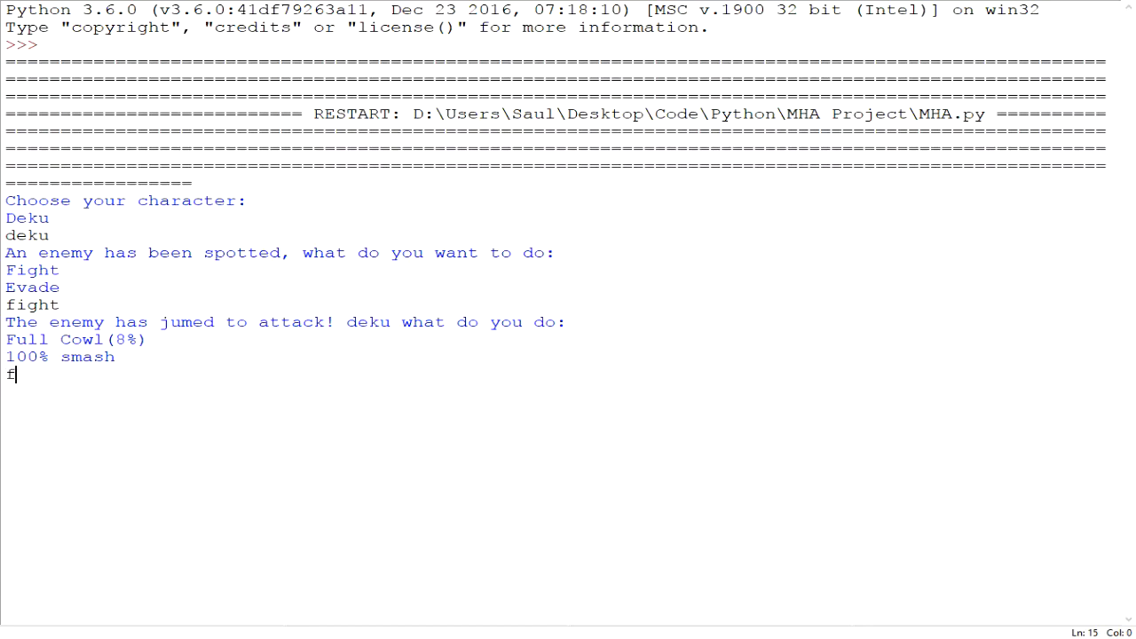
pyautogui.write('ull cow')
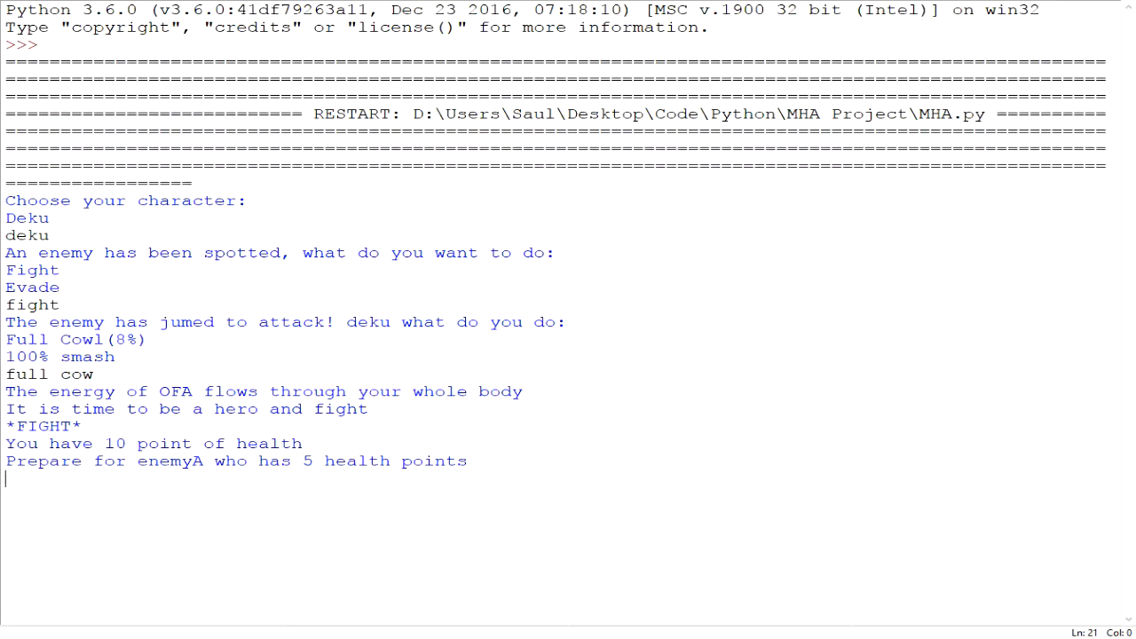
pyautogui.press('enter')
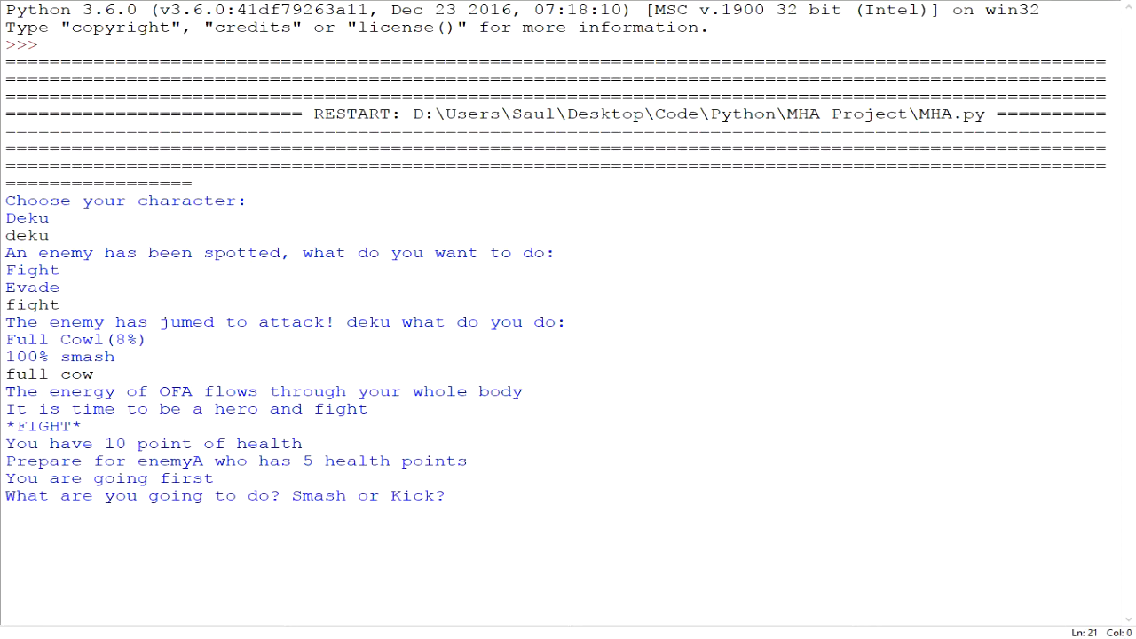
# Answer the enemy attacks with kick, counter, take and smash, leaving Deku at 6 health.
pyautogui.write('kick')
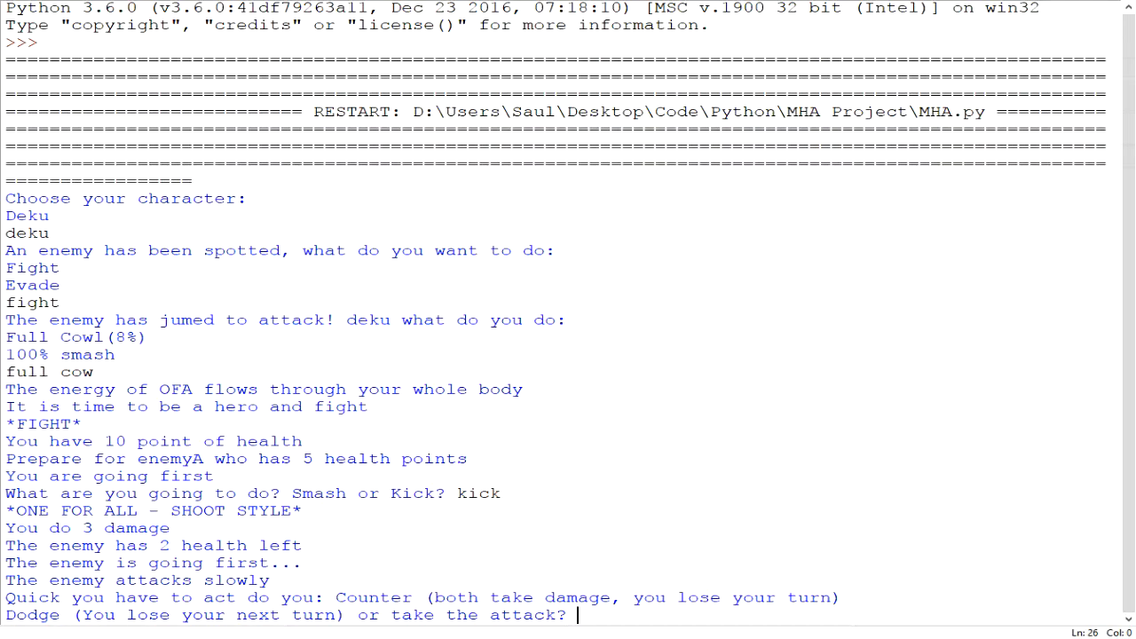
pyautogui.write('counter')
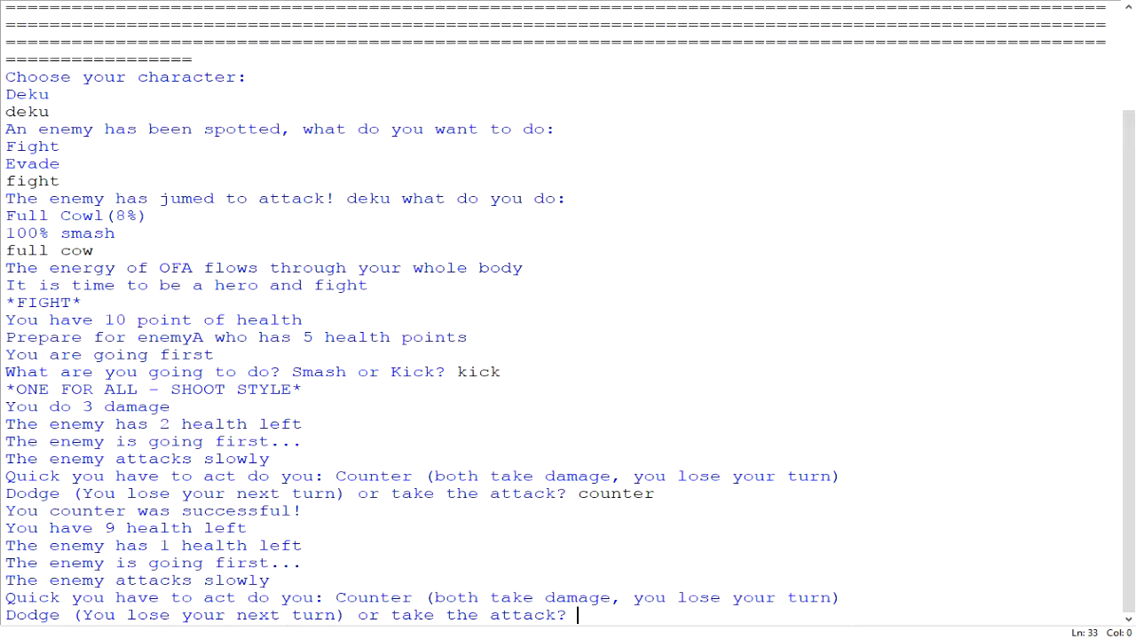
pyautogui.write('take')
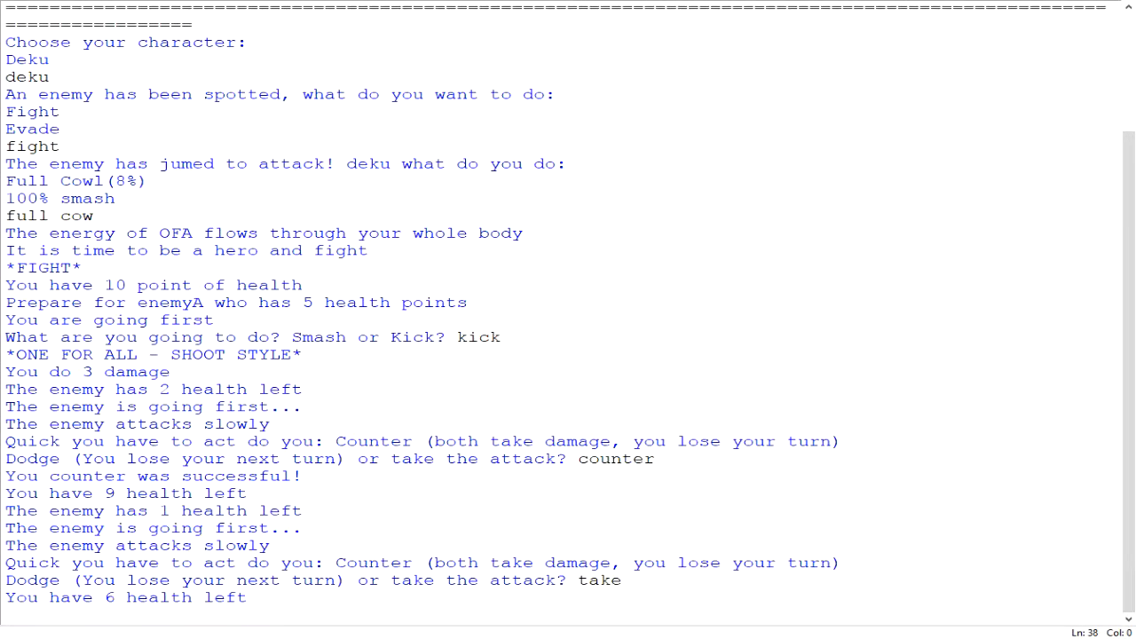
pyautogui.write('smash")')
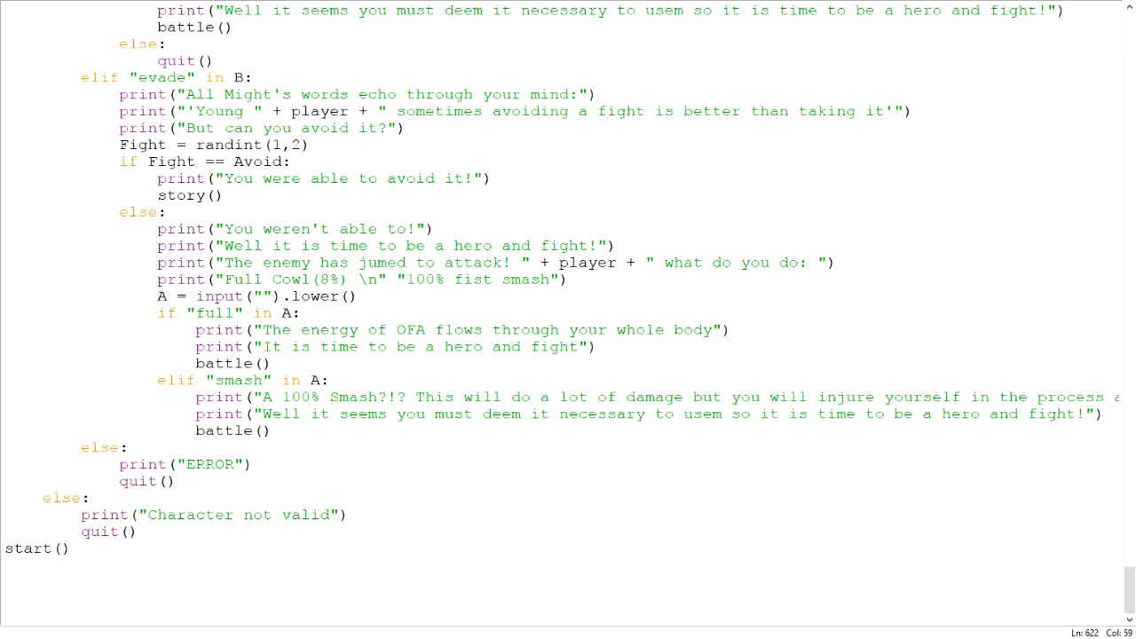
# Rerun MHA.py as Deku, choose evade, and enter 100% at the attack prompt after evading fails.
pyautogui.press('f5')
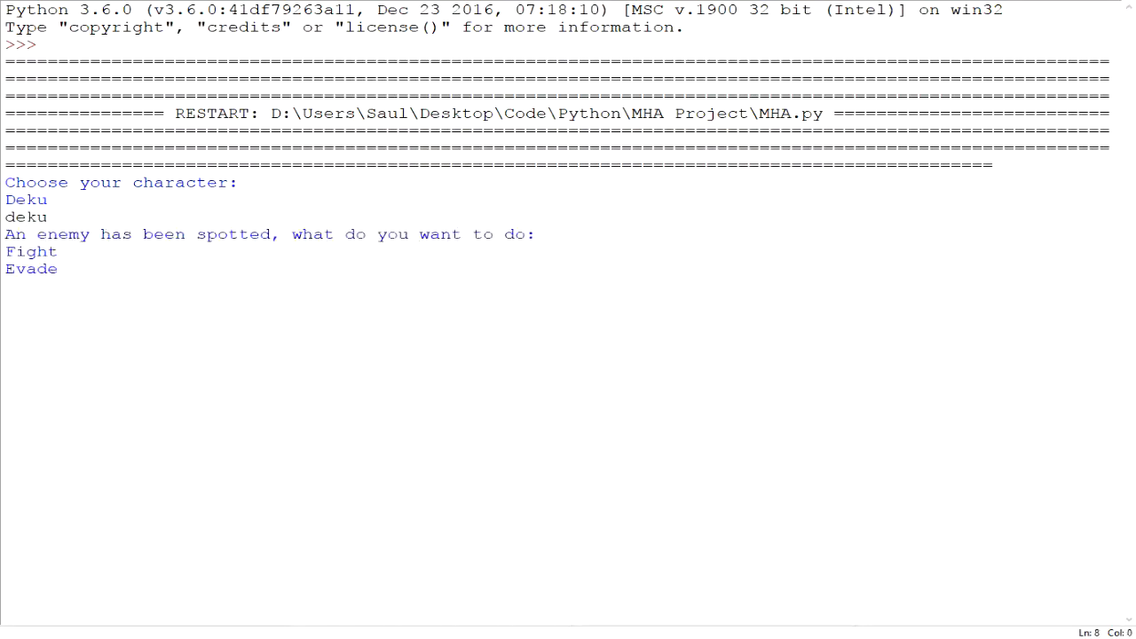
pyautogui.write('evade')
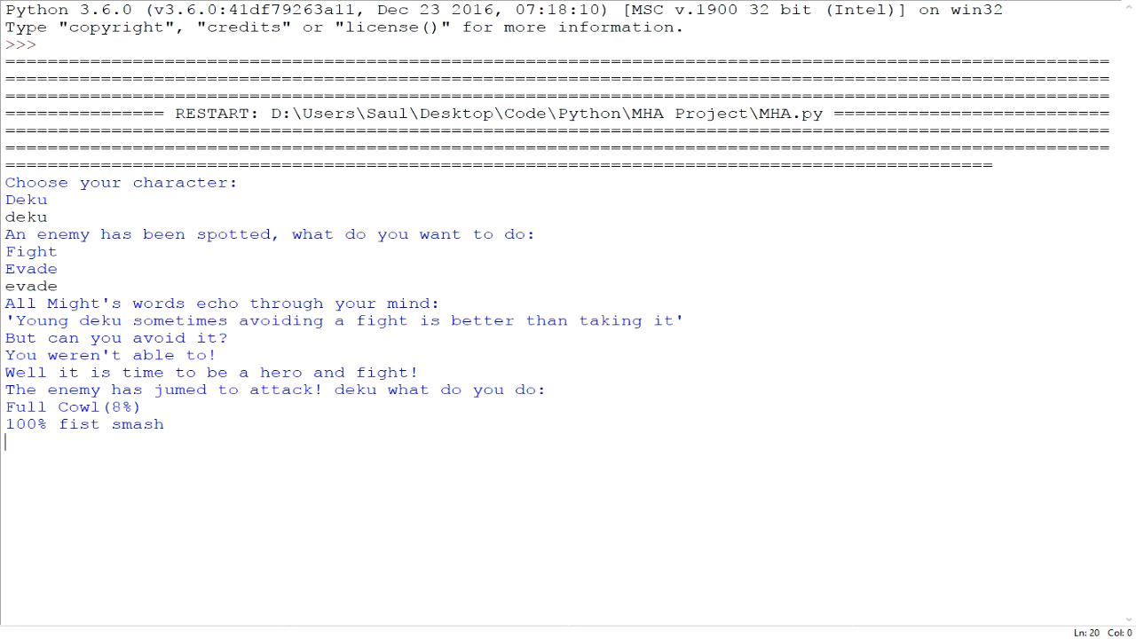
pyautogui.moveTo(106, 301); pyautogui.dragTo(138, 320)
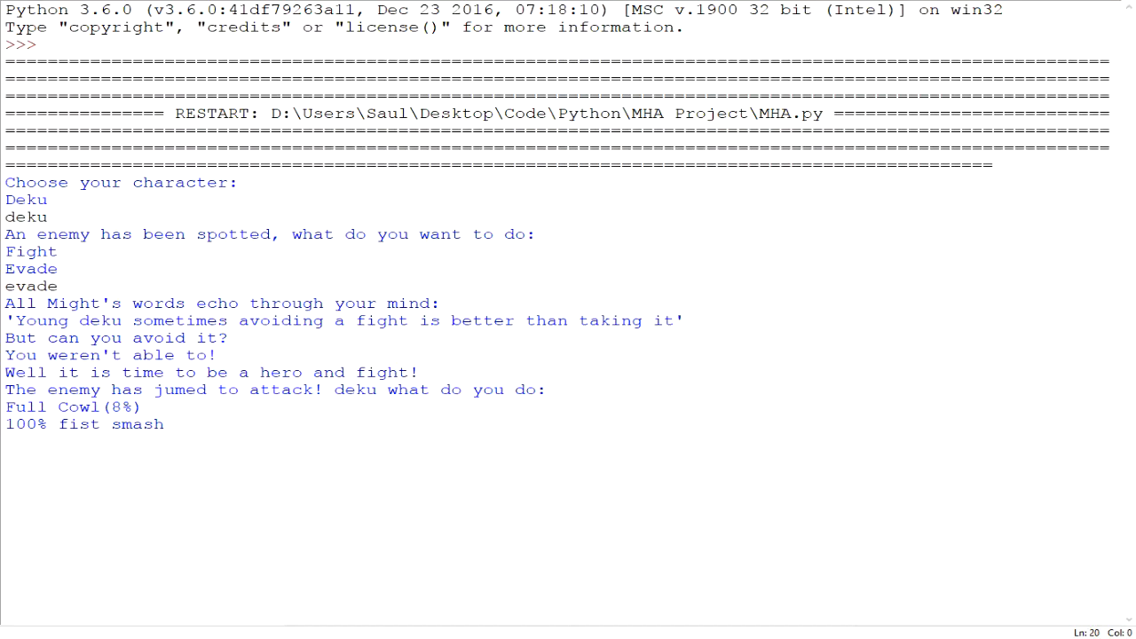
pyautogui.write('100')
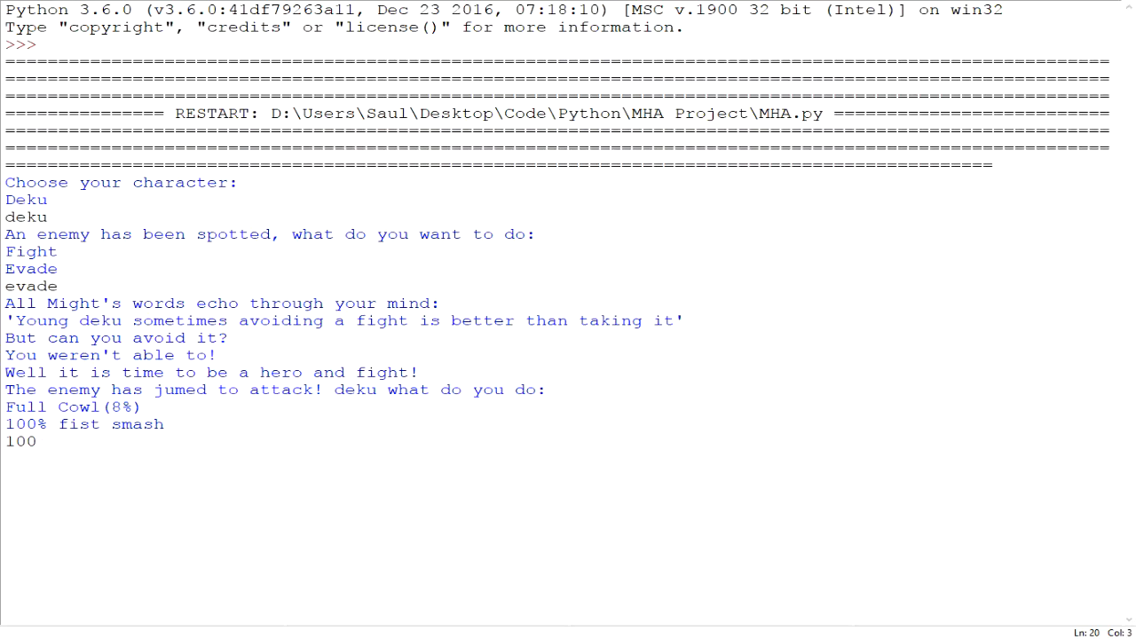
pyautogui.write('%')
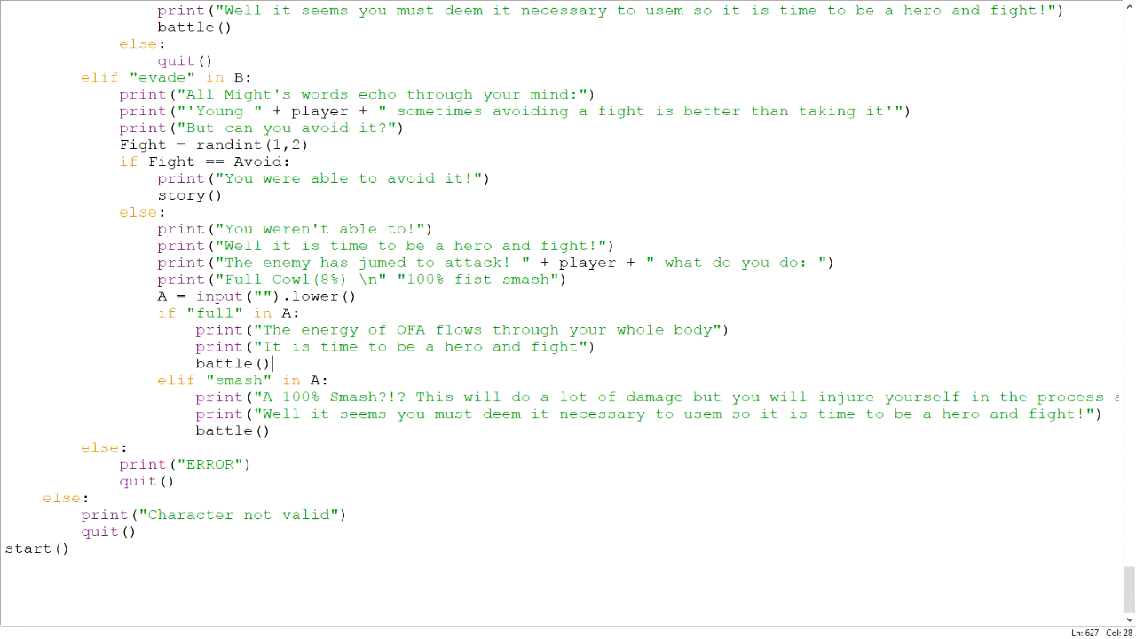
# Scroll the editor to the battle() code handling the enemy attack, counter, take and dodge branches.
pyautogui.click(722, 413)
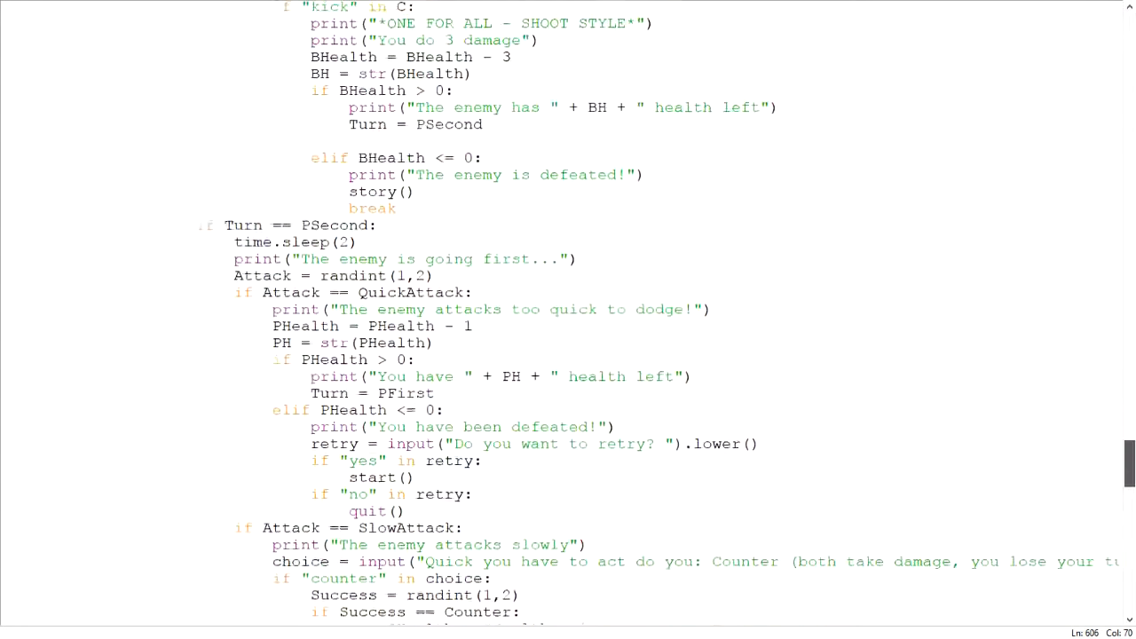
pyautogui.scroll(-3)
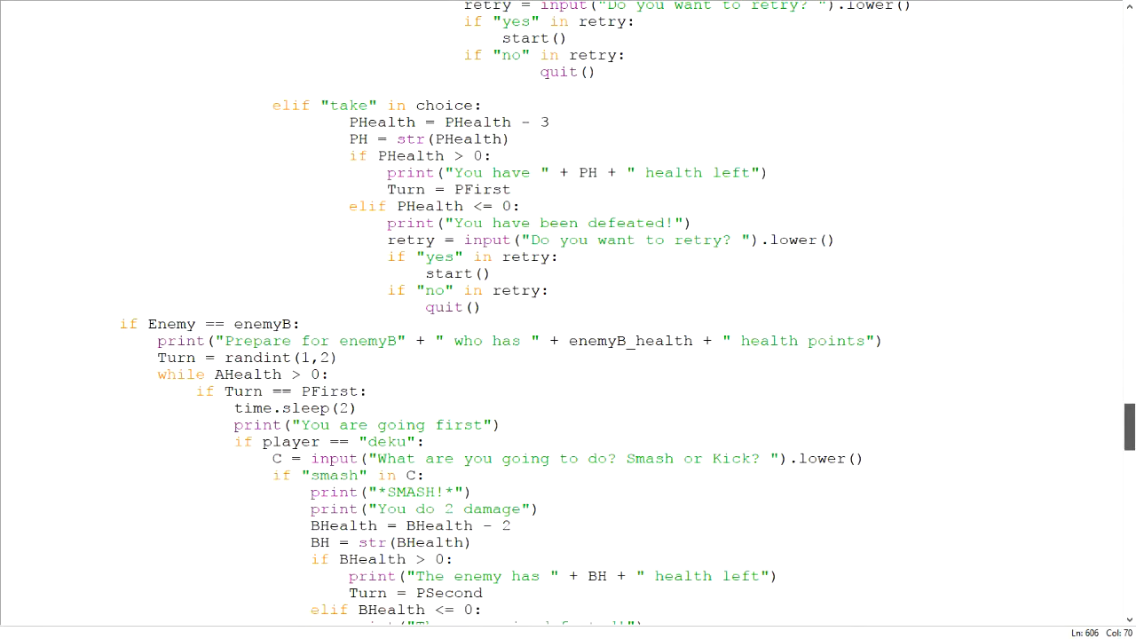
pyautogui.scroll(-3)
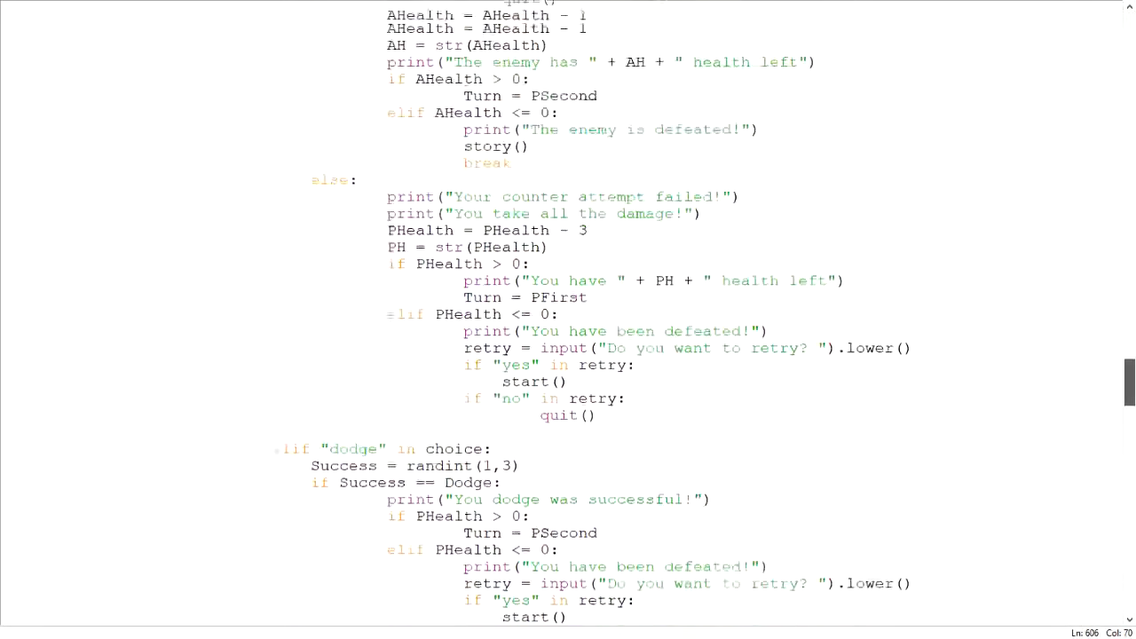
pyautogui.scroll(-3)
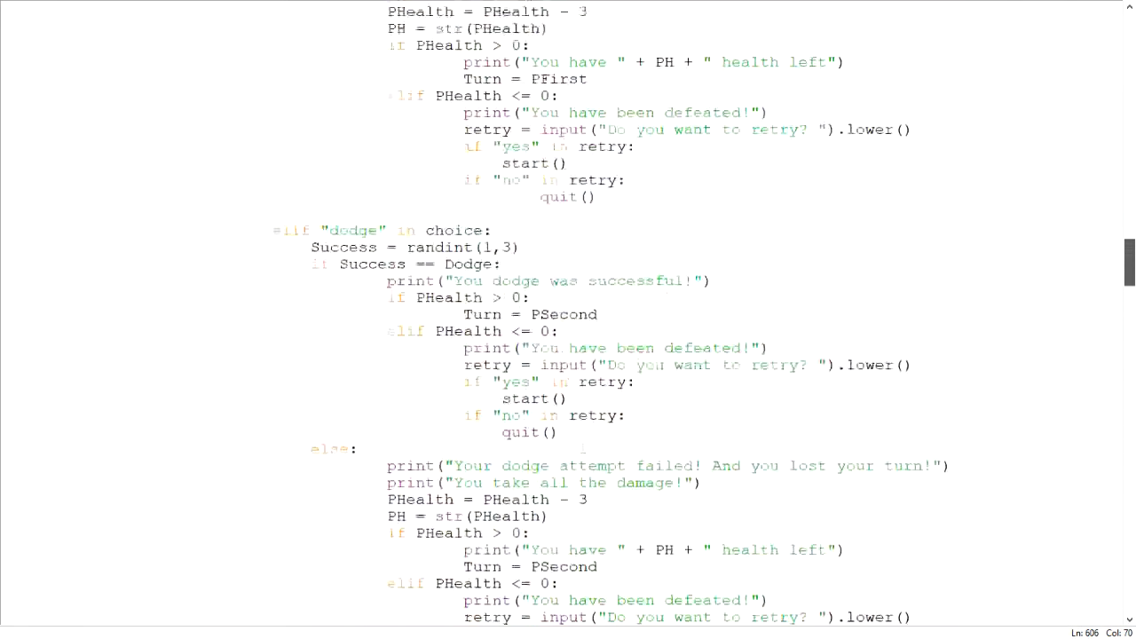